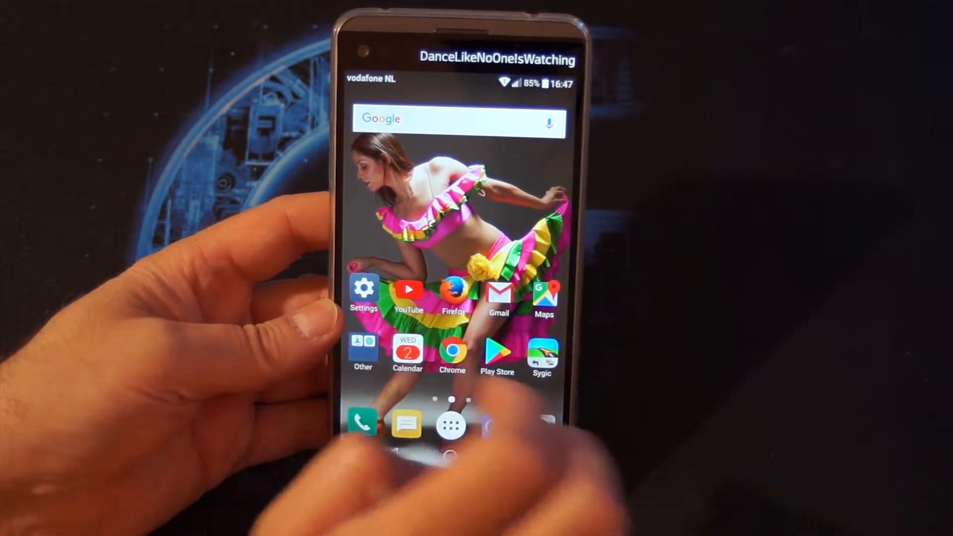
# - Launch the Settings app from the home screen
pyautogui.moveTo(459, 82); pyautogui.dragTo(459, 274)
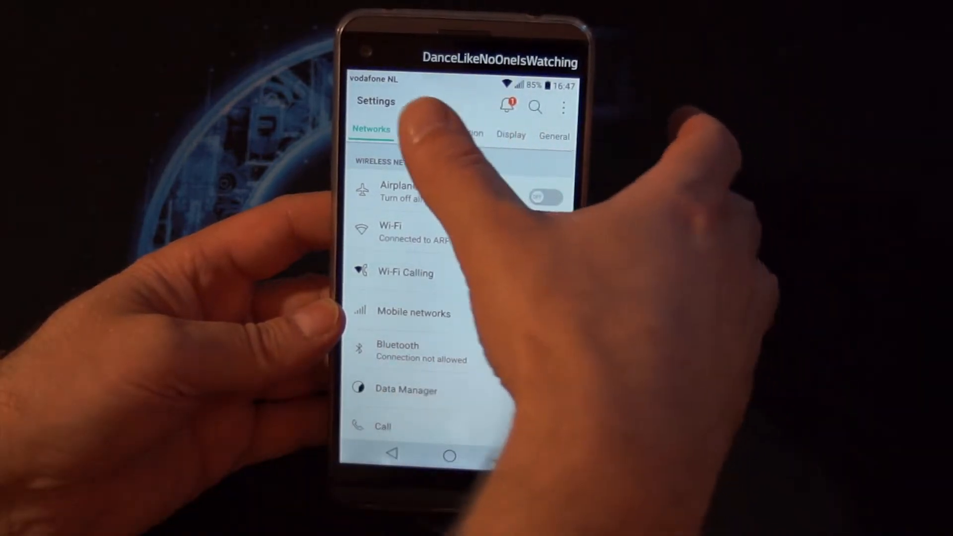
# - Reach the Language list via General > Language & keyboard
pyautogui.click(555, 136)
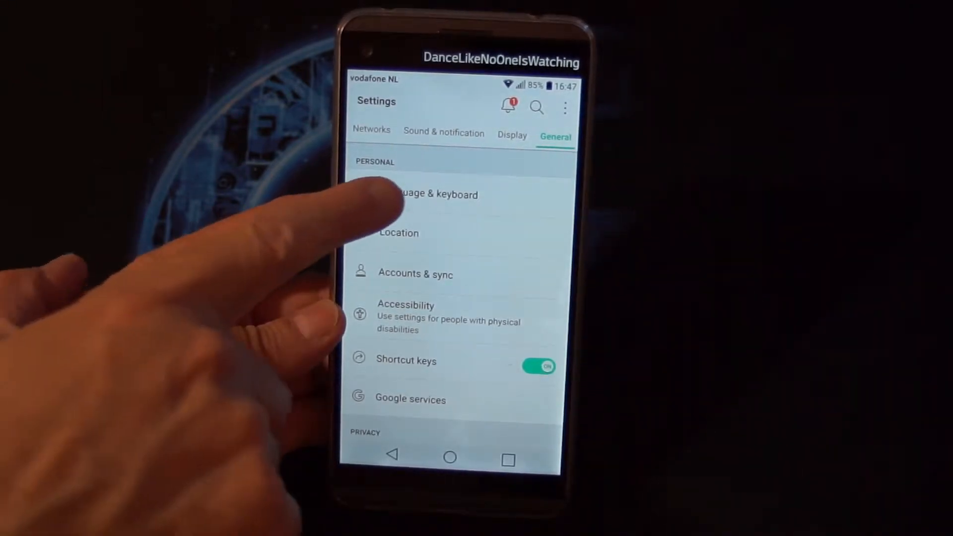
pyautogui.click(432, 194)
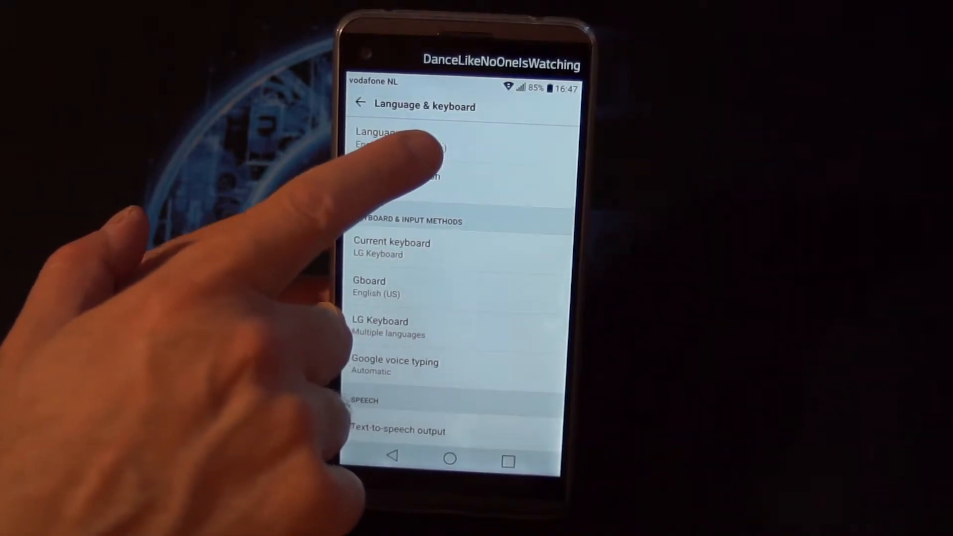
pyautogui.click(413, 140)
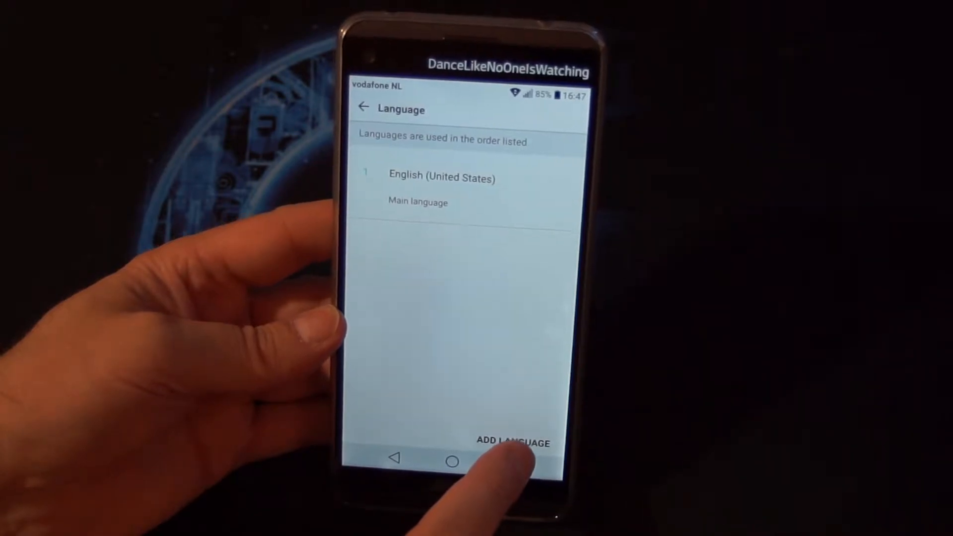
# - Add Español as the phone's main language so the interface switches to Spanish
pyautogui.click(514, 442)
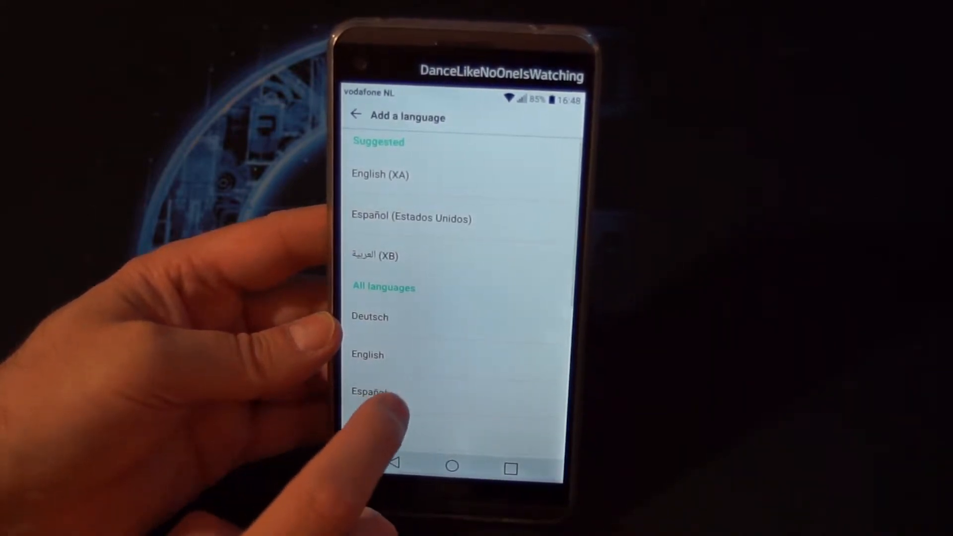
pyautogui.click(368, 391)
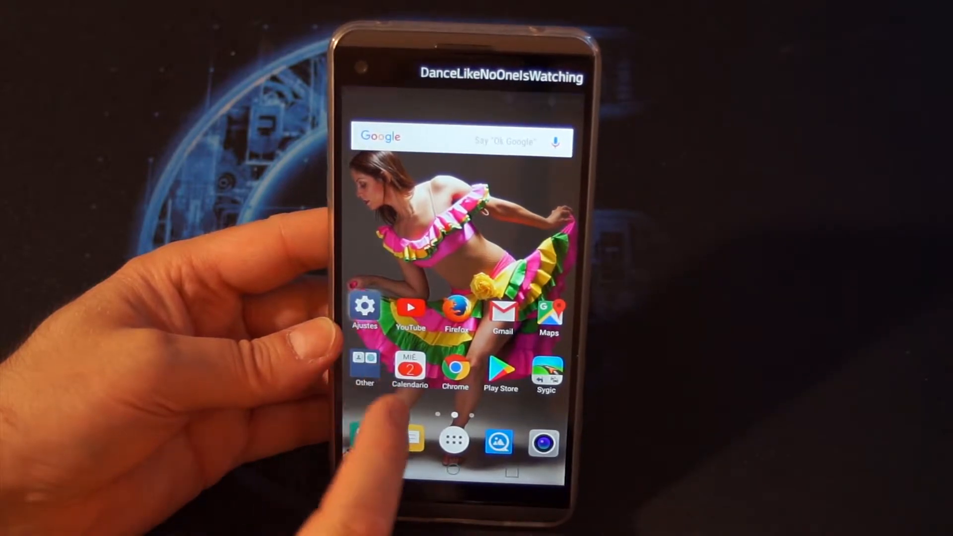
# - Reach the Idioma list via Ajustes > General > Idioma y teclado
pyautogui.click(365, 307)
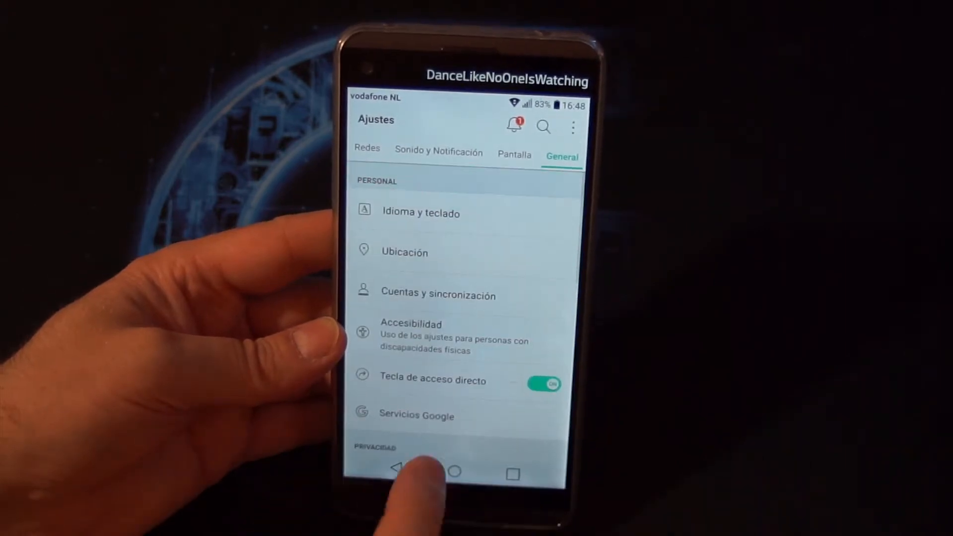
pyautogui.click(455, 473)
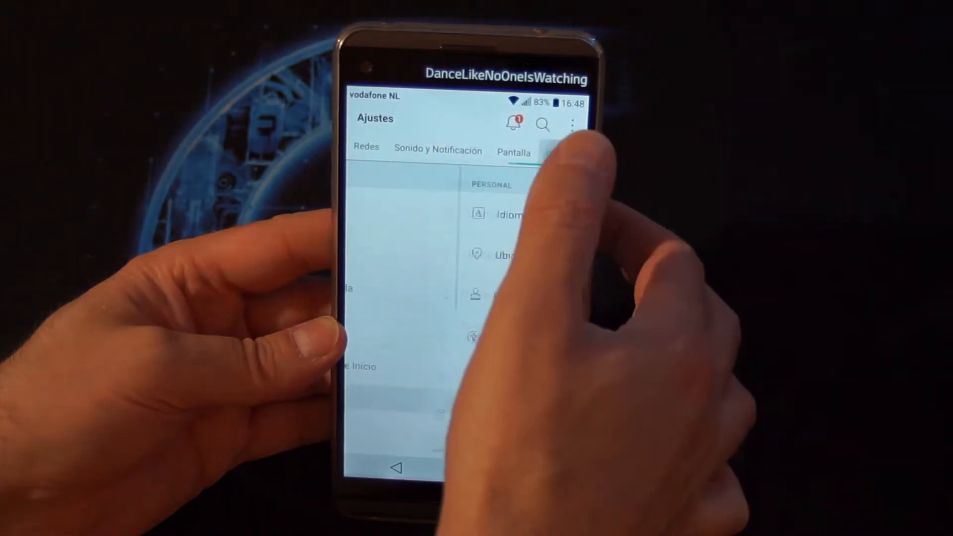
pyautogui.click(560, 153)
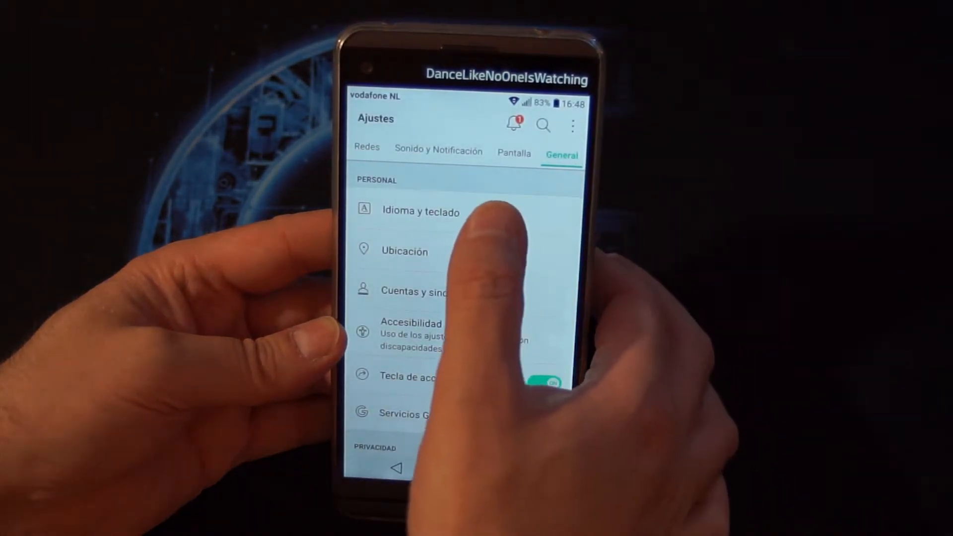
pyautogui.click(421, 212)
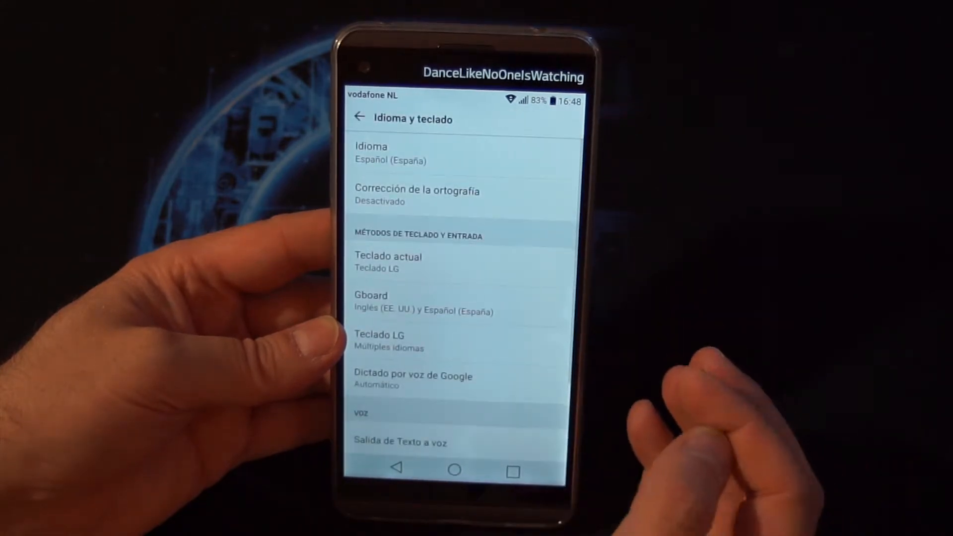
pyautogui.click(371, 153)
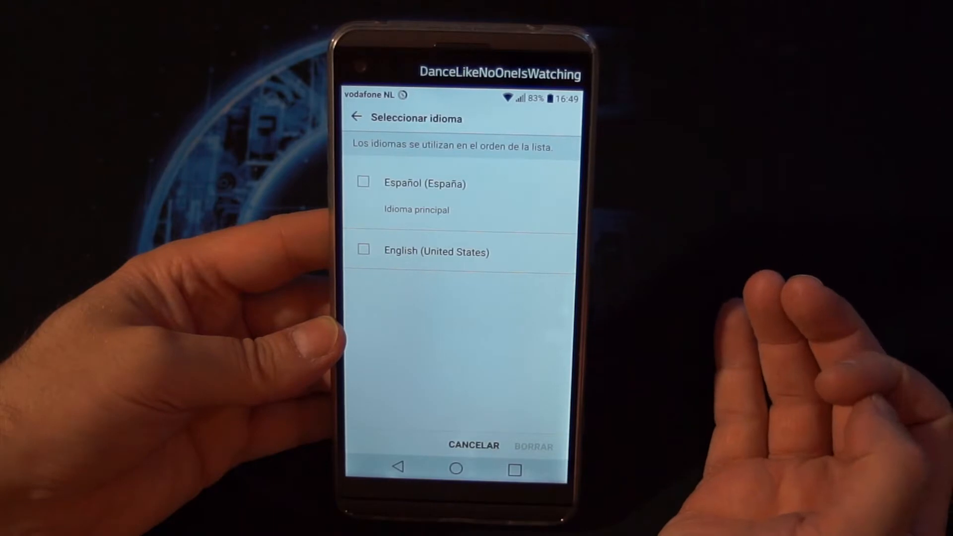
# - Delete English (United States), leaving only Español (España), and bring up the add-language list
pyautogui.click(362, 250)
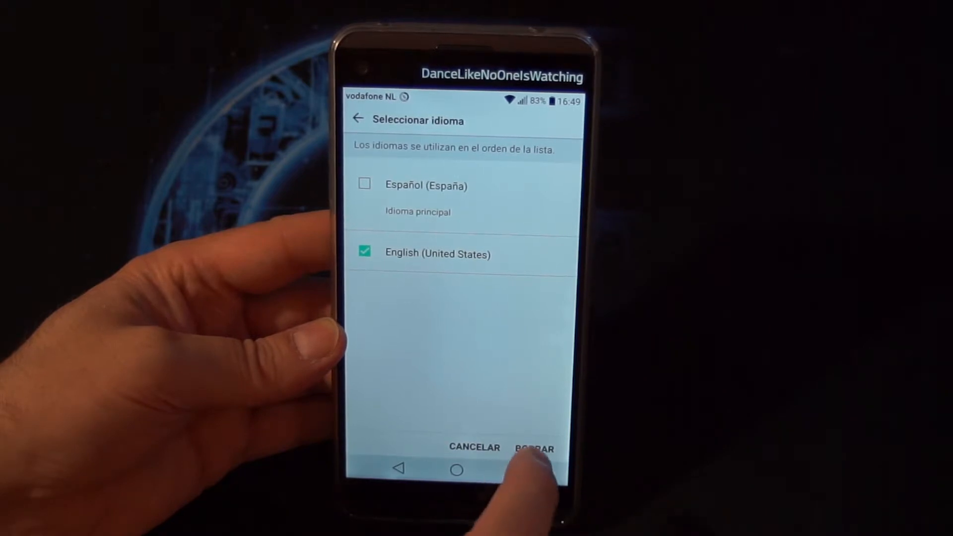
pyautogui.click(535, 448)
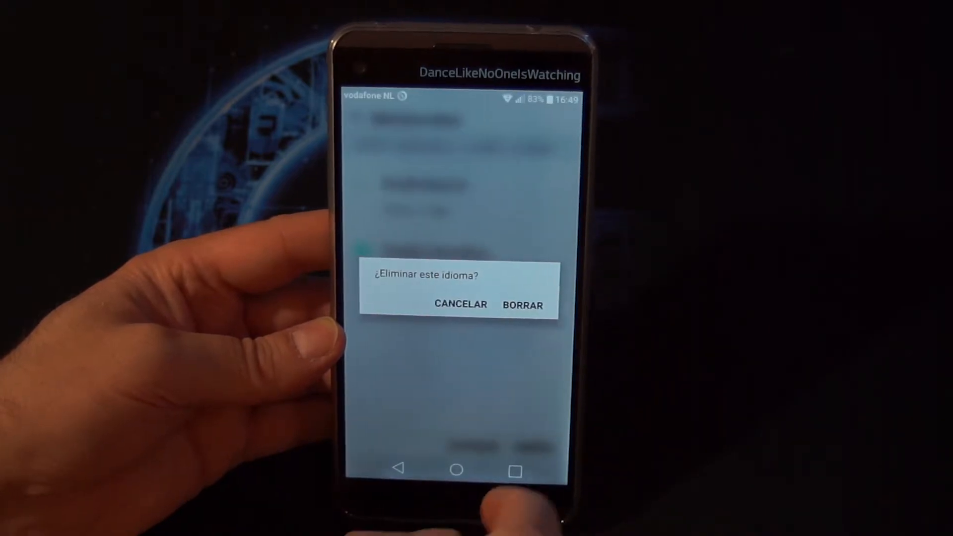
pyautogui.click(460, 305)
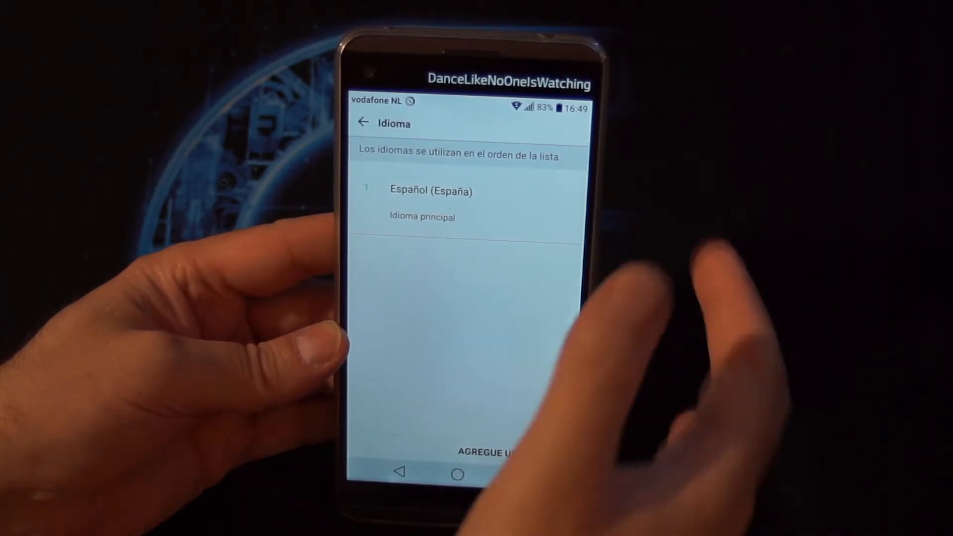
pyautogui.click(487, 453)
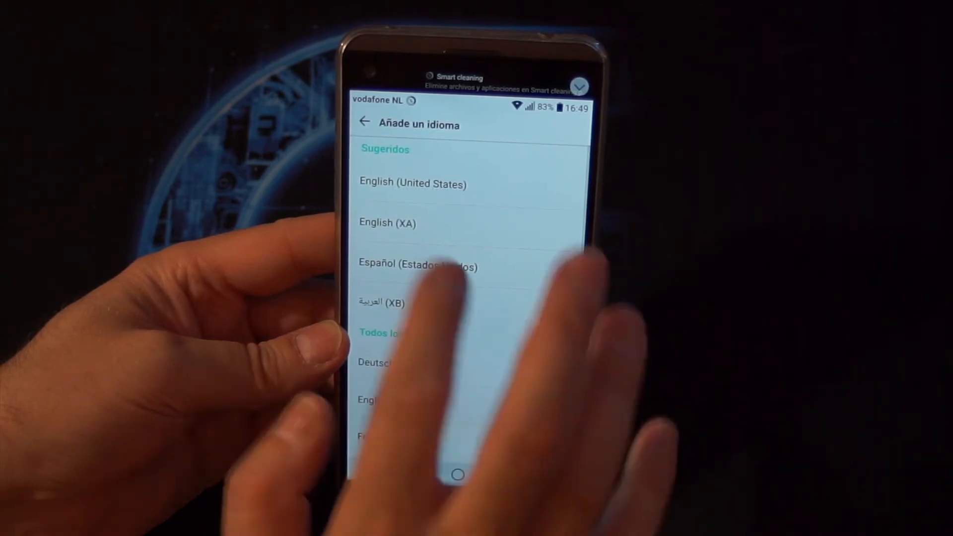